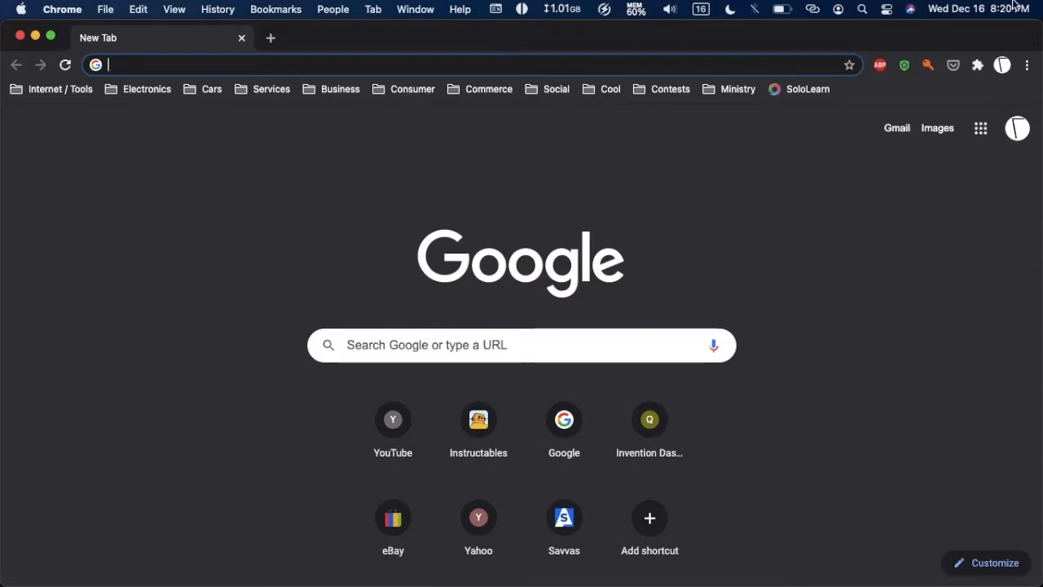
mouse_move(976, 72)
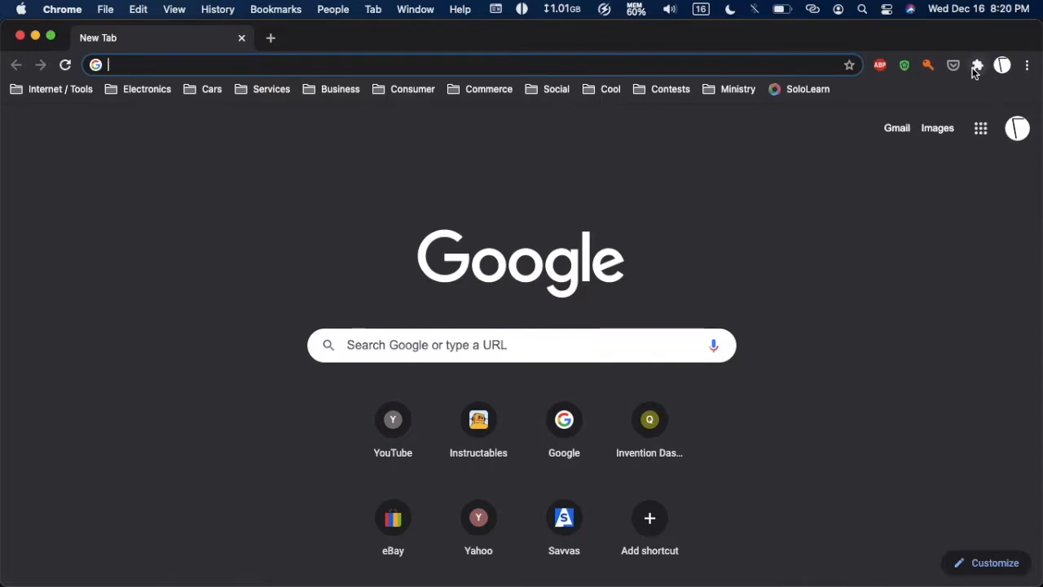
mouse_move(977, 65)
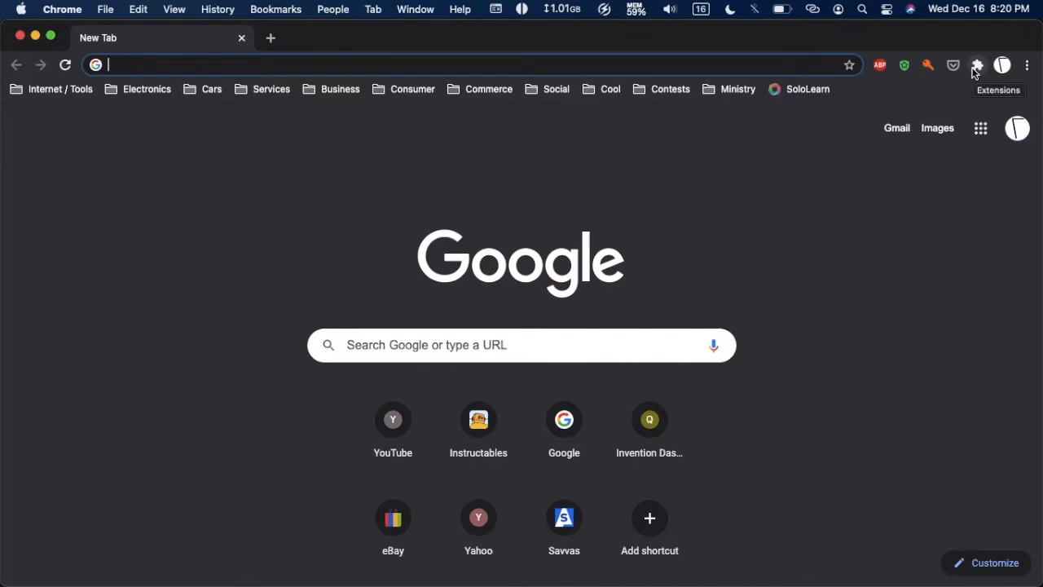
- Open Chrome's full extensions management page from the puzzle-icon menu
left_click(977, 65)
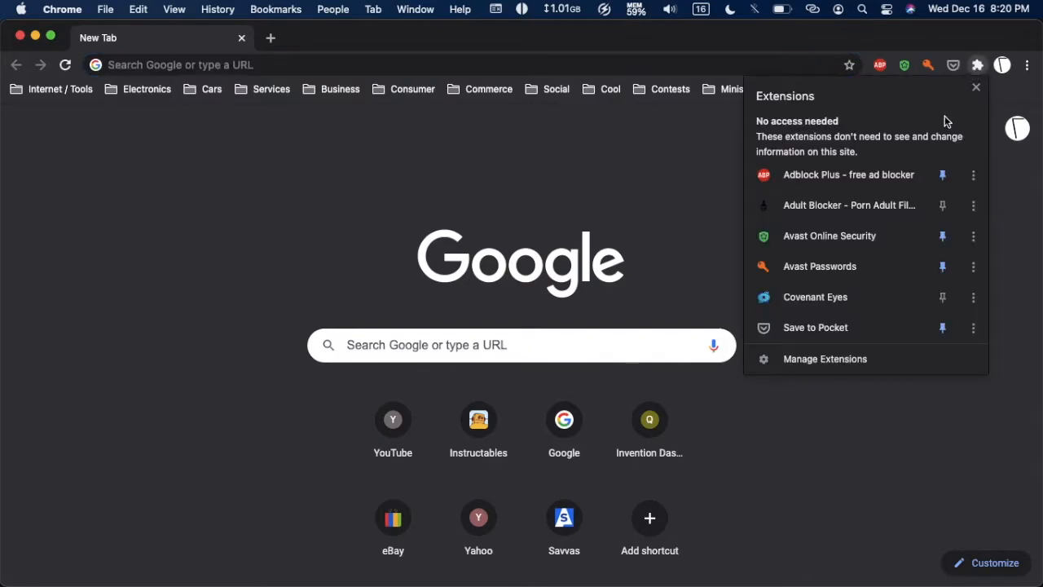
left_click(825, 359)
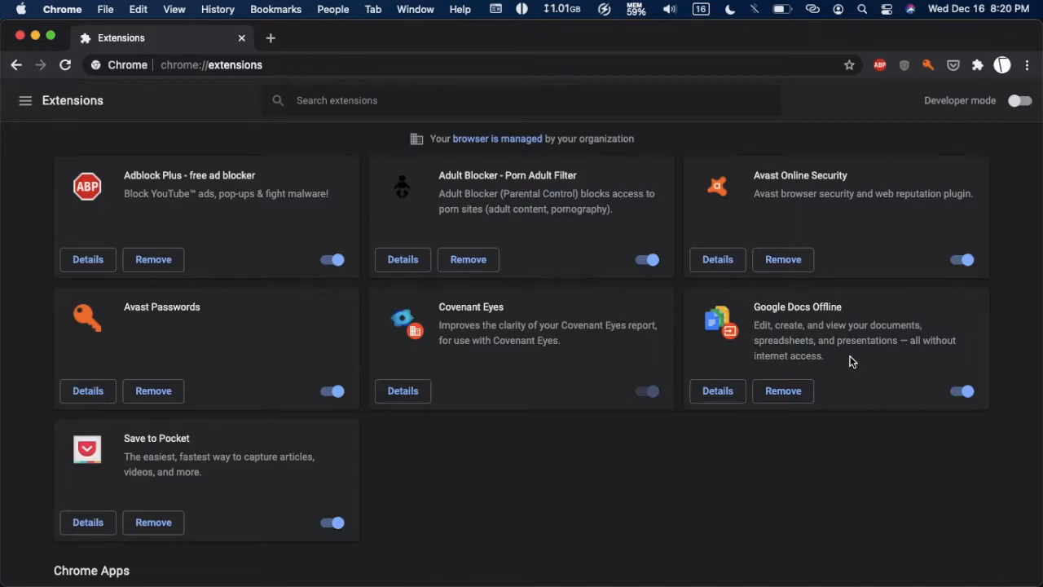
- Switch the Adblock Plus toggle off on chrome://extensions
left_click(332, 259)
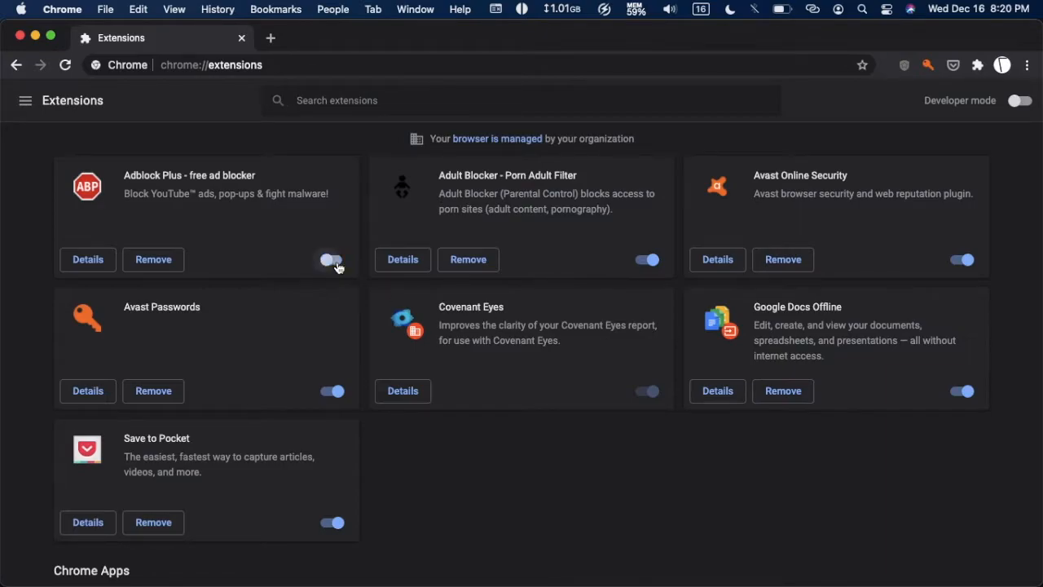
left_click(331, 259)
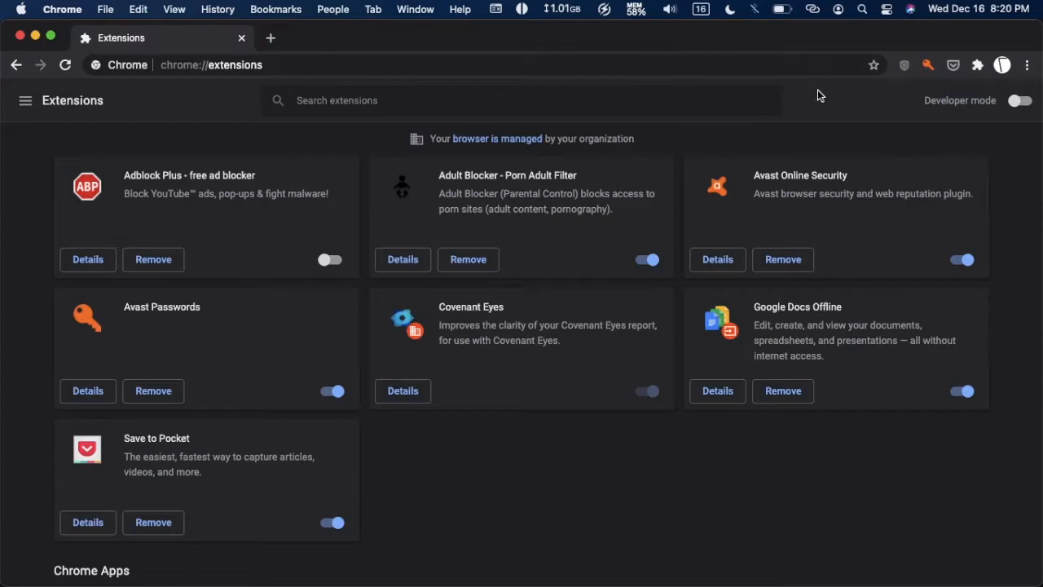
mouse_move(883, 99)
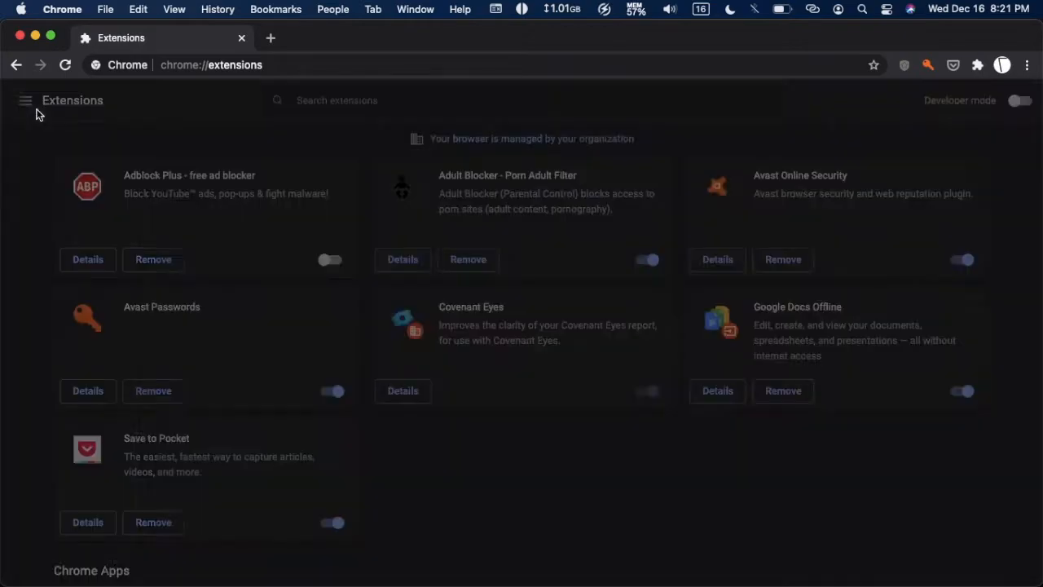
- Open the Chrome Web Store from the extensions side menu and search for 'ad guard'
left_click(25, 100)
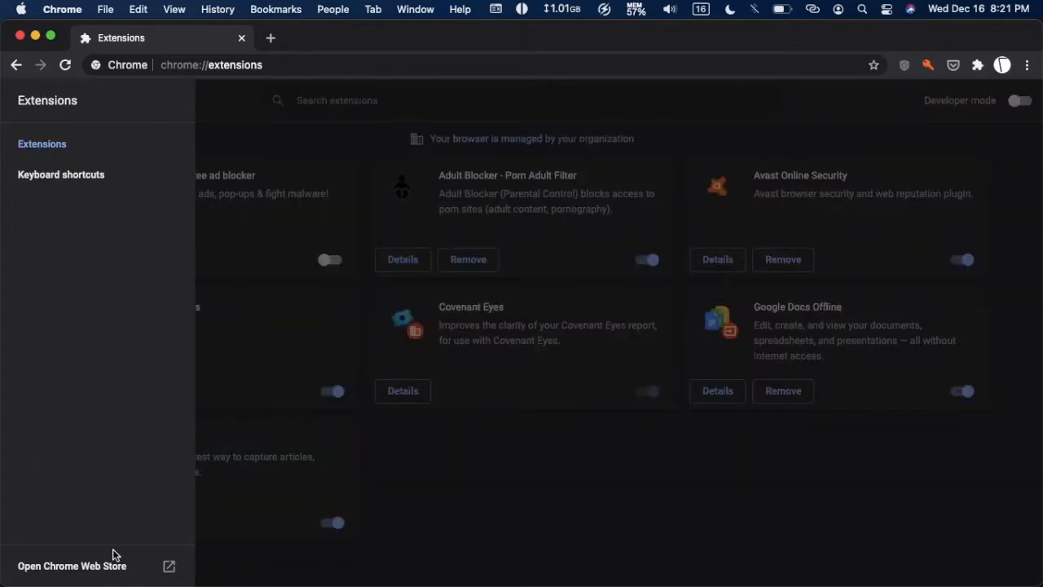
left_click(71, 565)
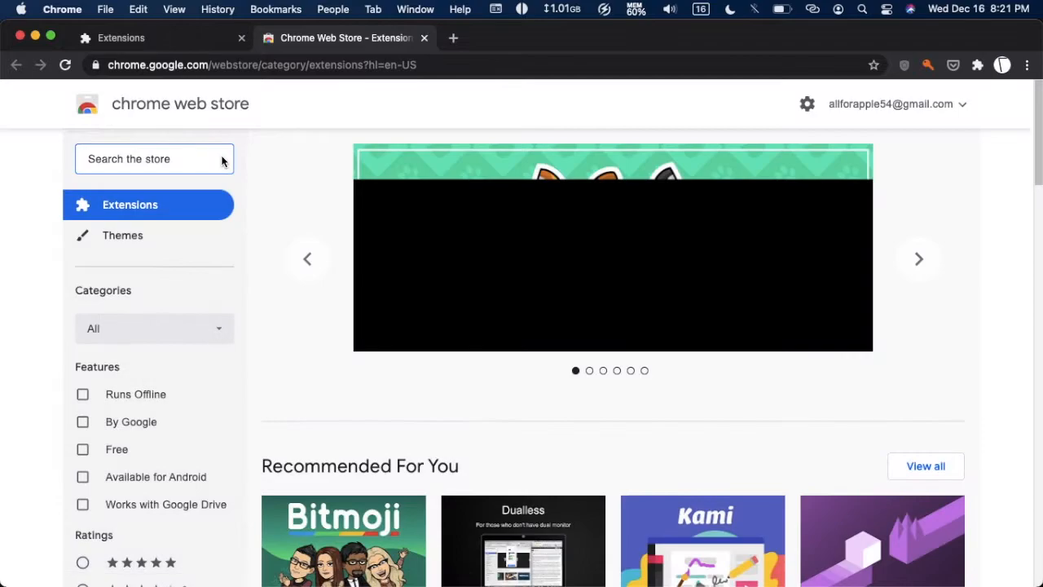
type("a")
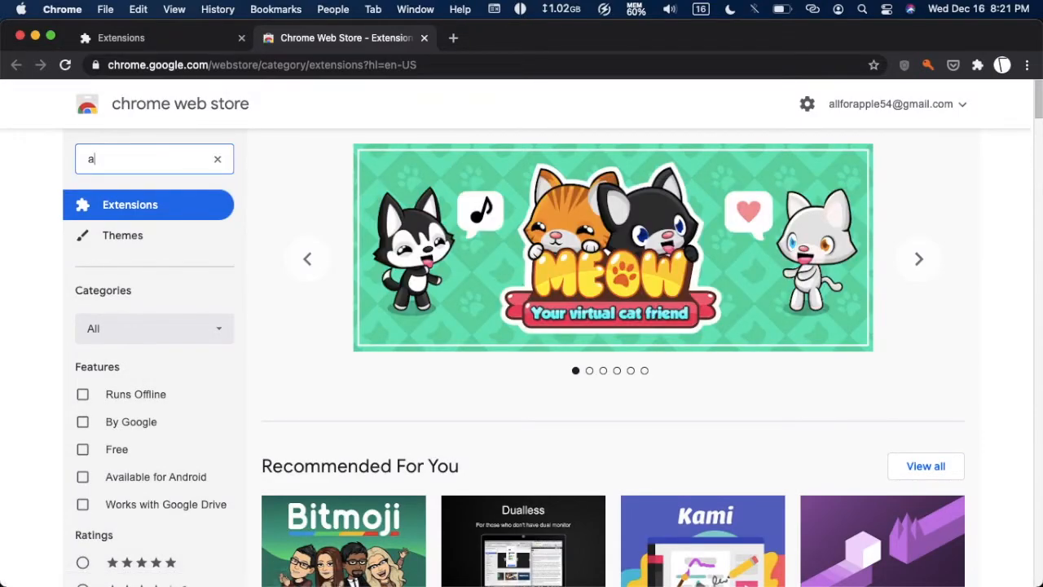
type("d gura")
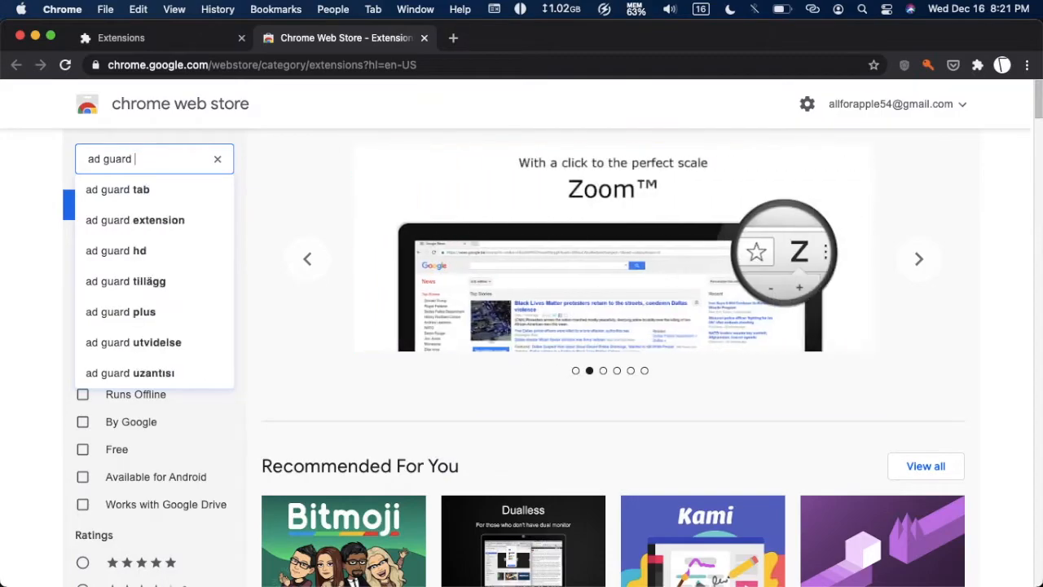
key("Backspace")
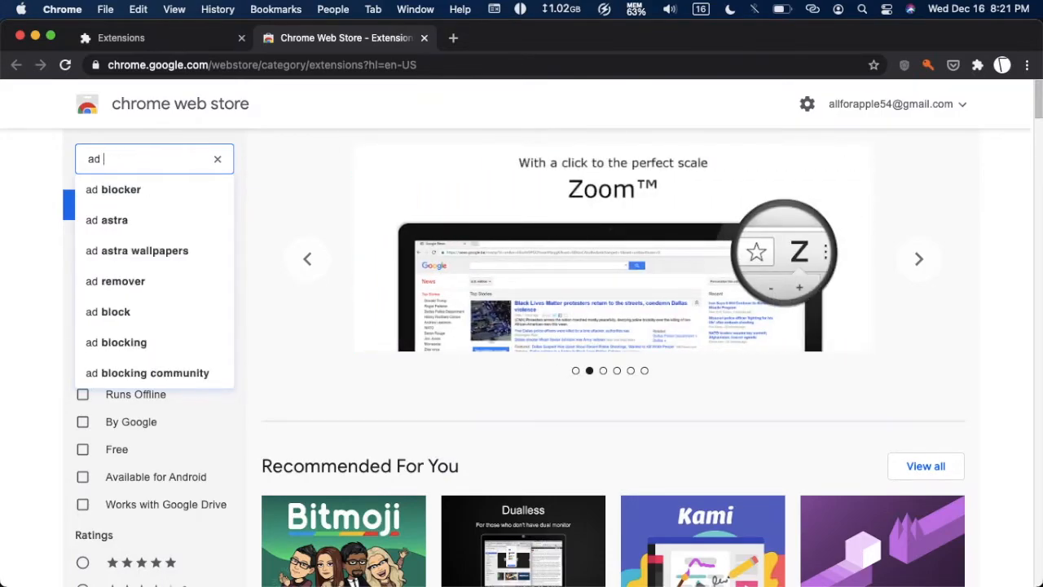
left_click(121, 189)
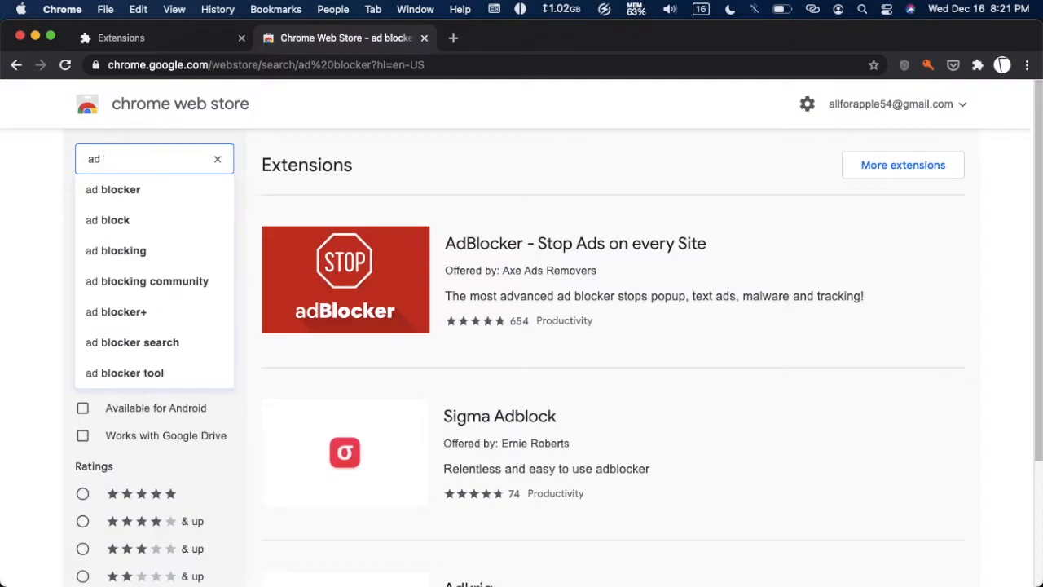
type("guard")
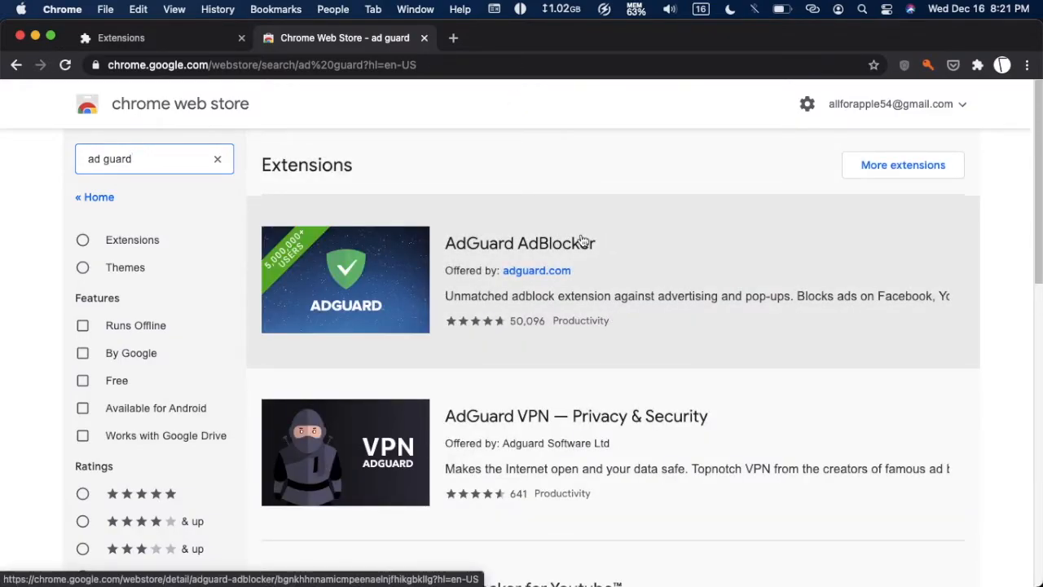
mouse_move(605, 202)
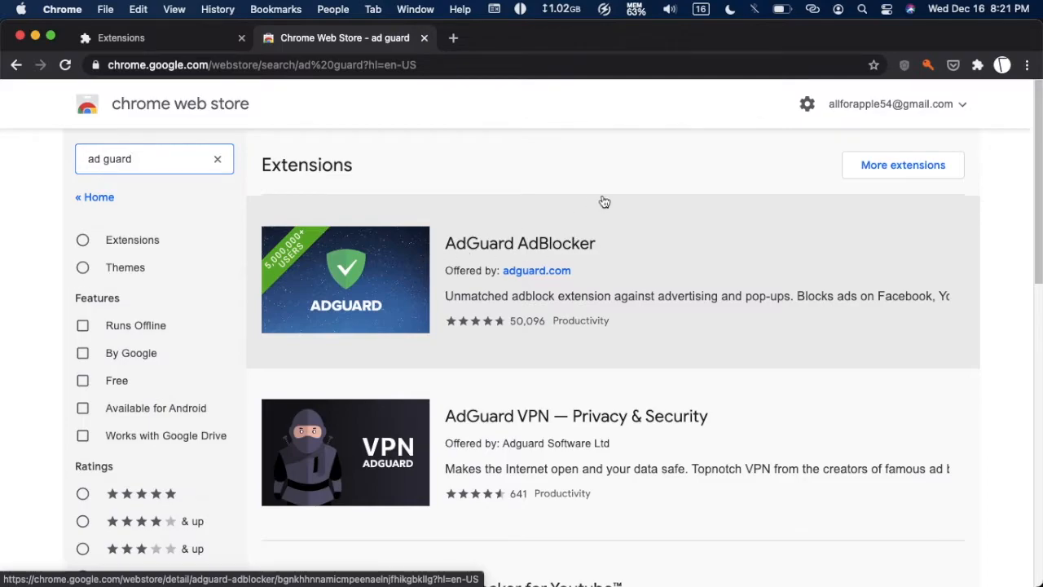
mouse_move(584, 247)
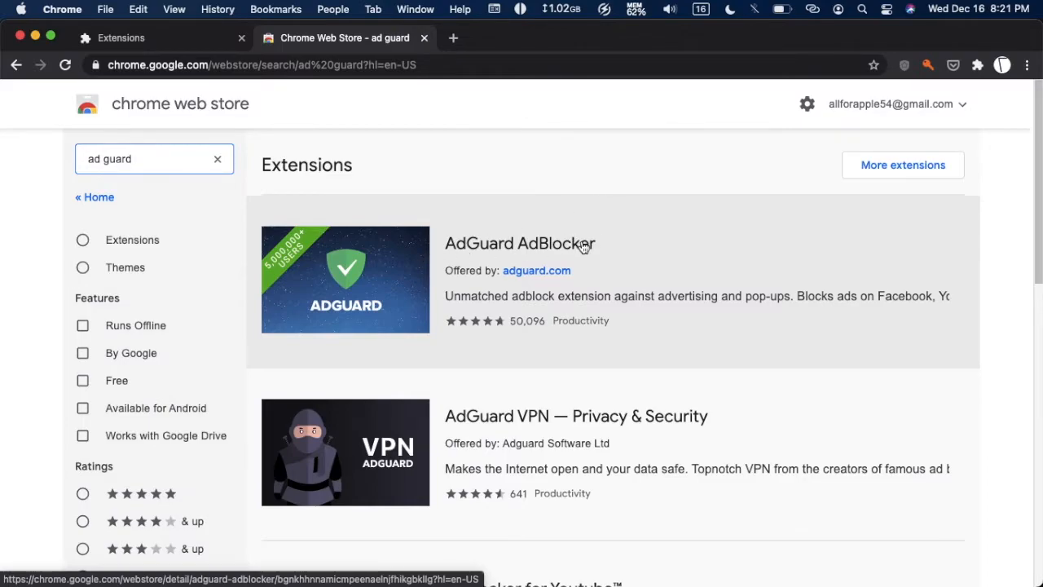
- Open the AdGuard AdBlocker store listing and confirm Add to Chrome with Add extension
left_click(519, 243)
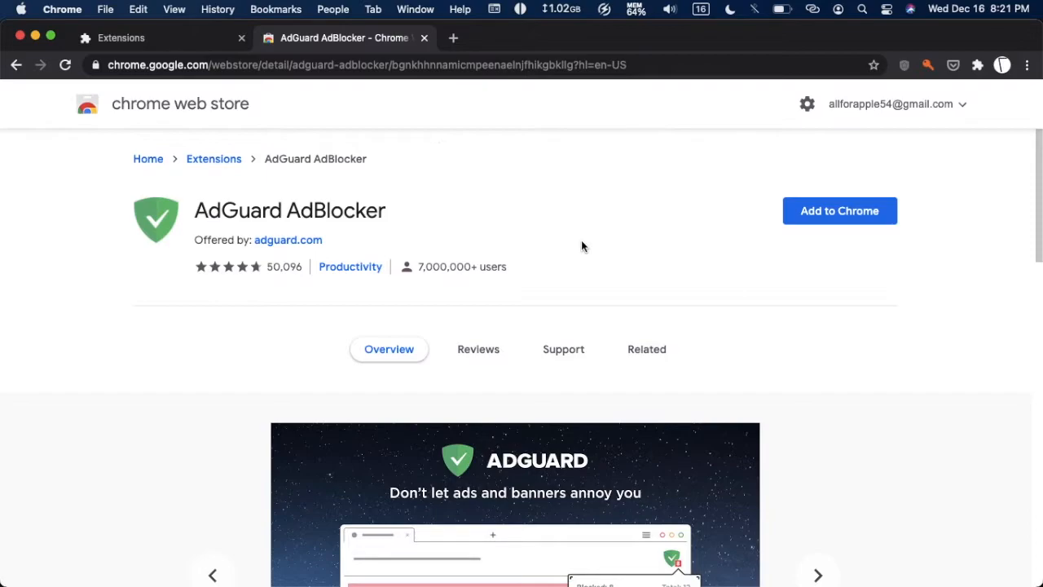
scroll("down", 3)
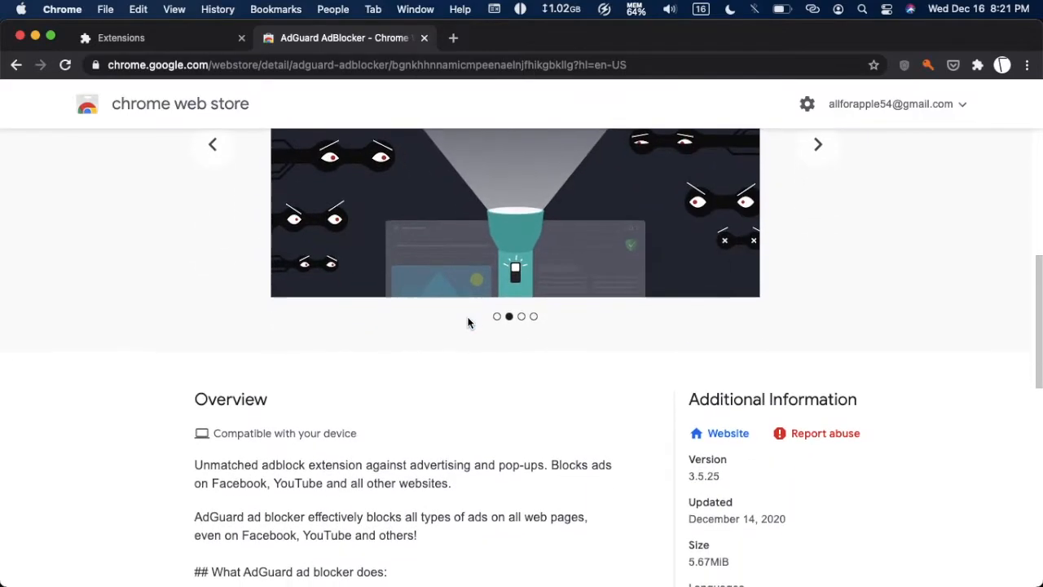
scroll("up", 3)
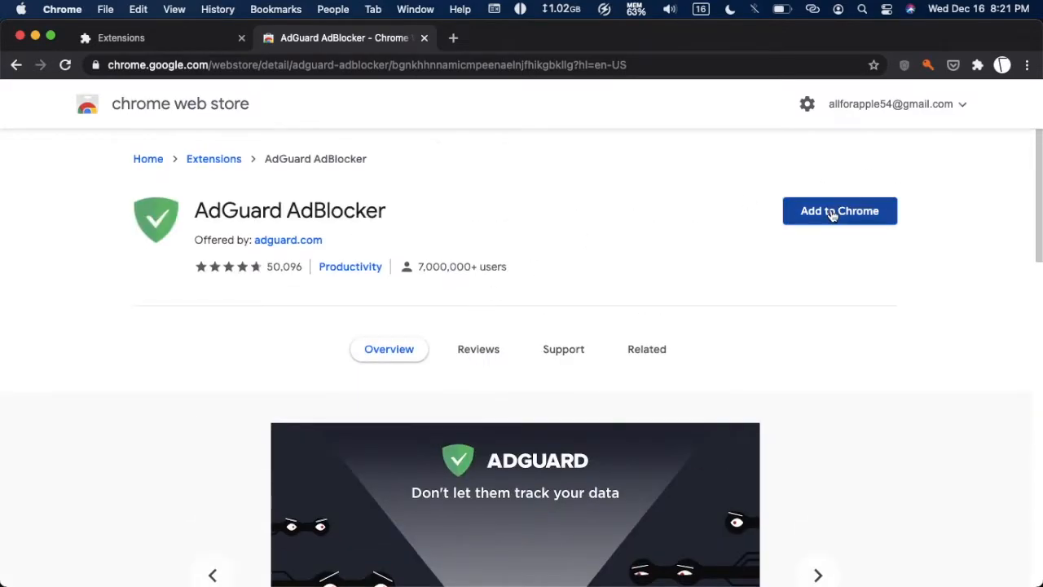
left_click(839, 210)
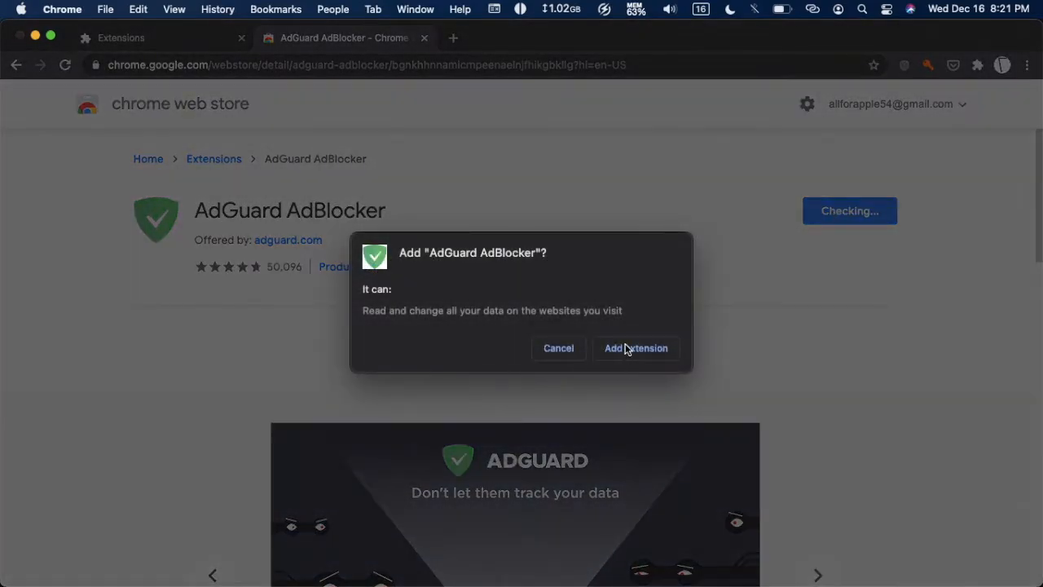
left_click(636, 348)
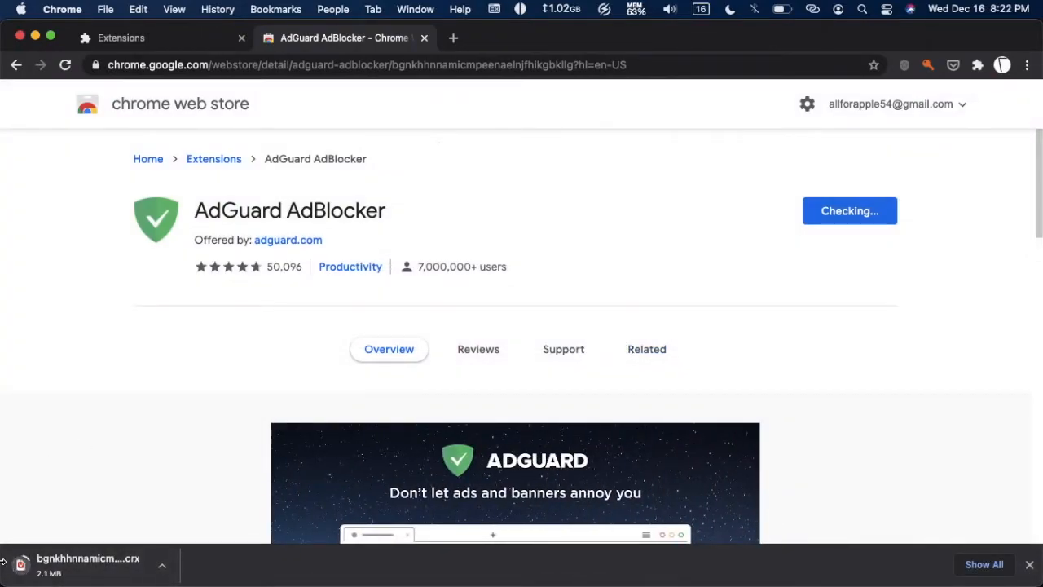
scroll("down", 3)
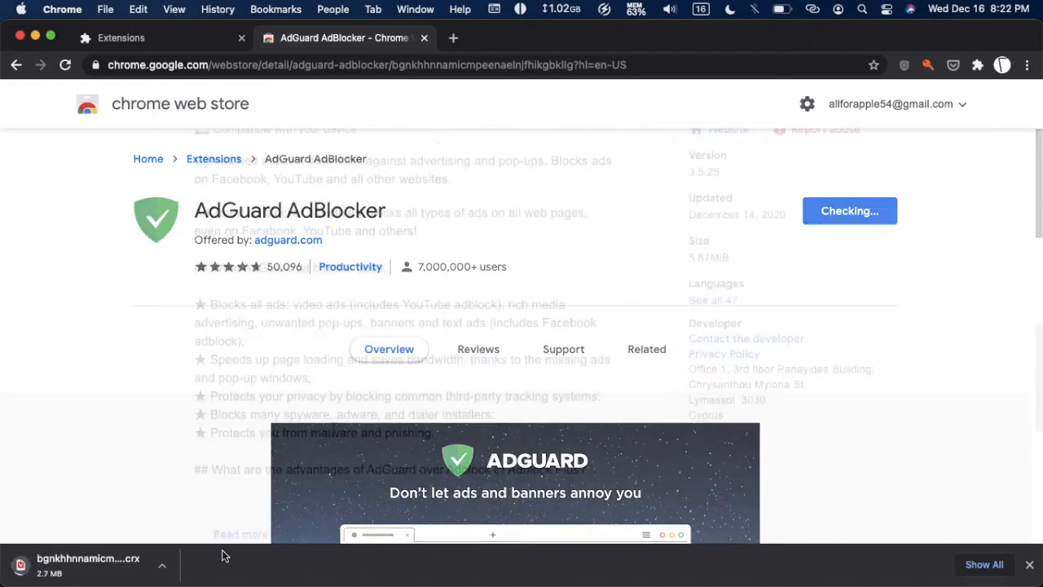
left_click(849, 210)
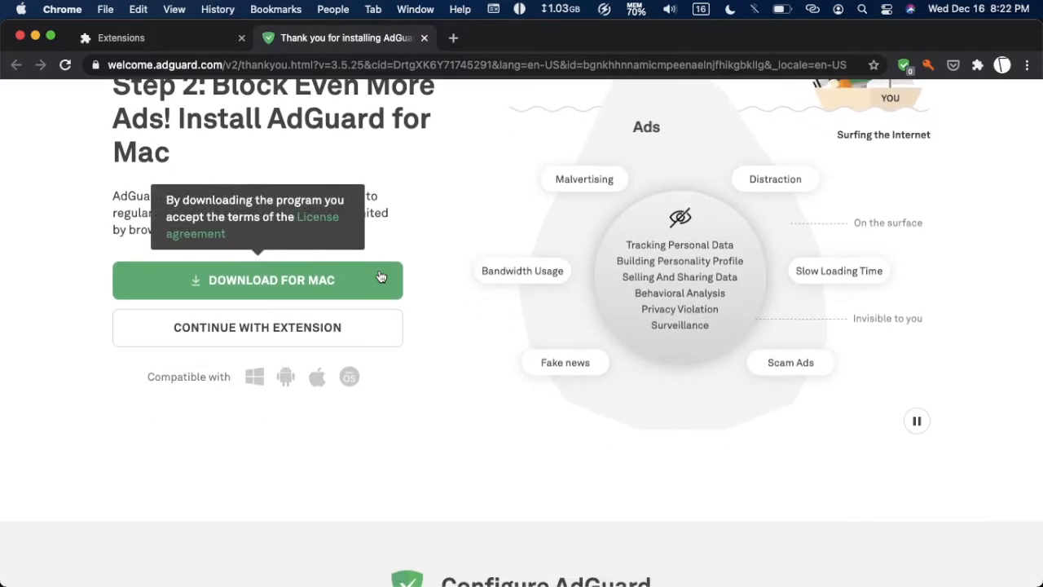
- Toggle off 'Allow search ads and the self-promotion of websites' in AdGuard's configuration
scroll("down", 3)
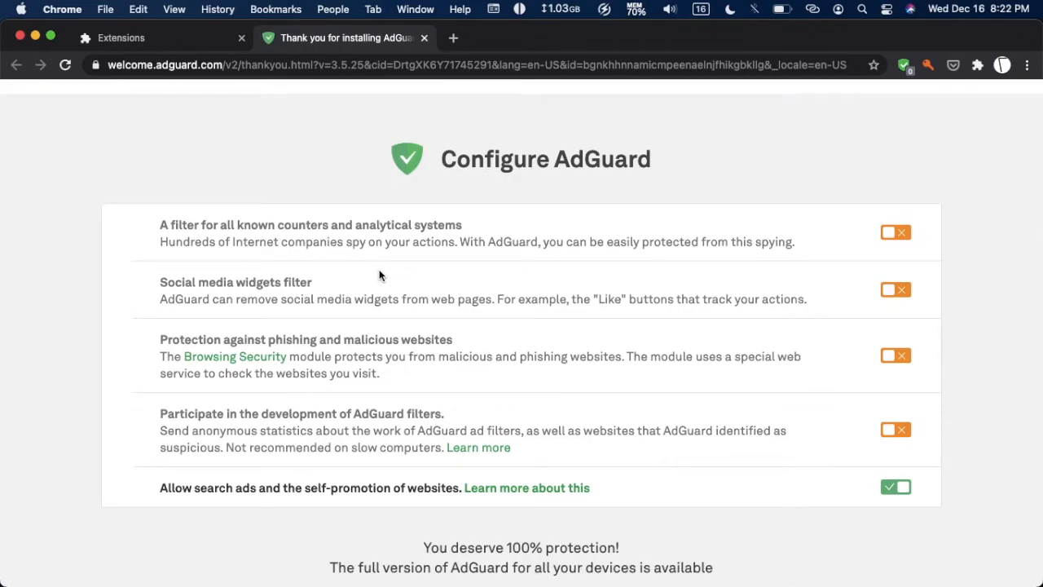
mouse_move(368, 448)
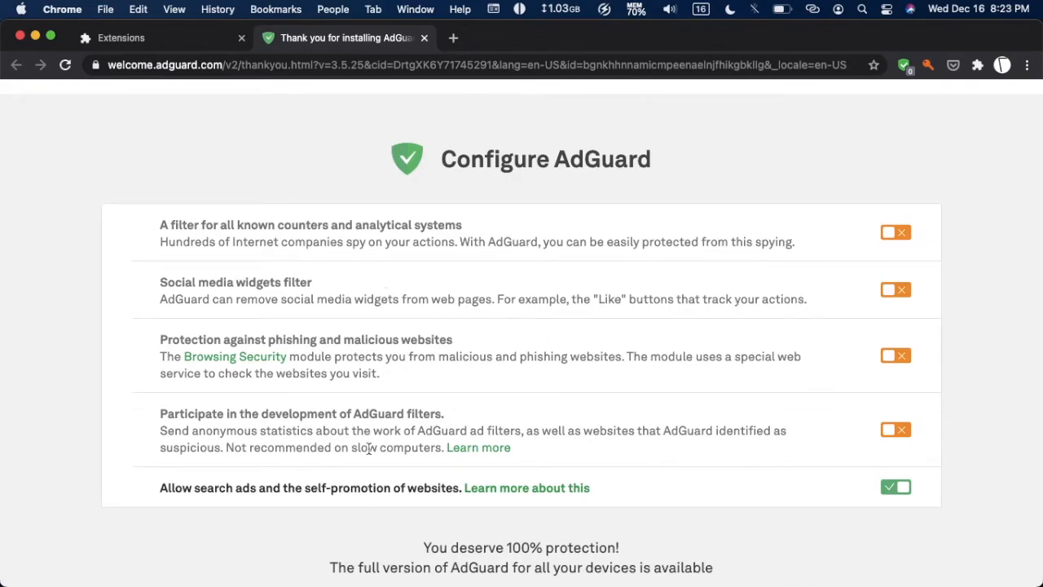
left_click(894, 486)
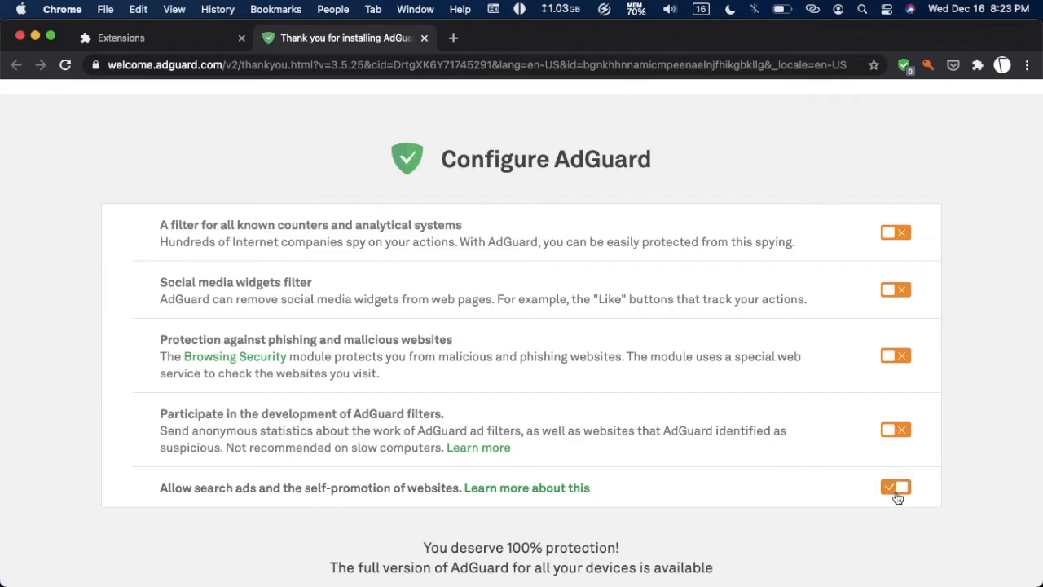
left_click(895, 488)
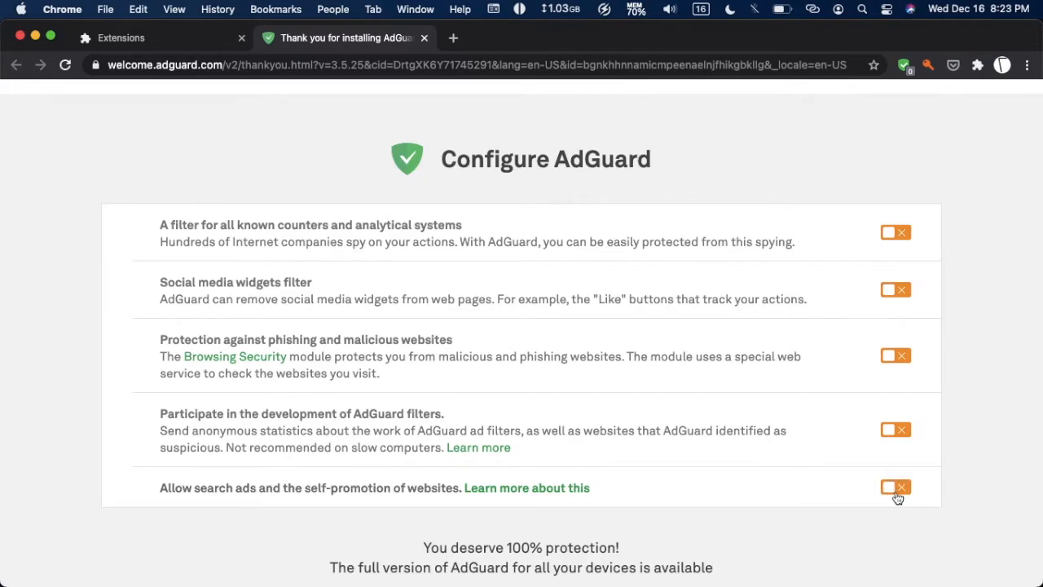
mouse_move(705, 353)
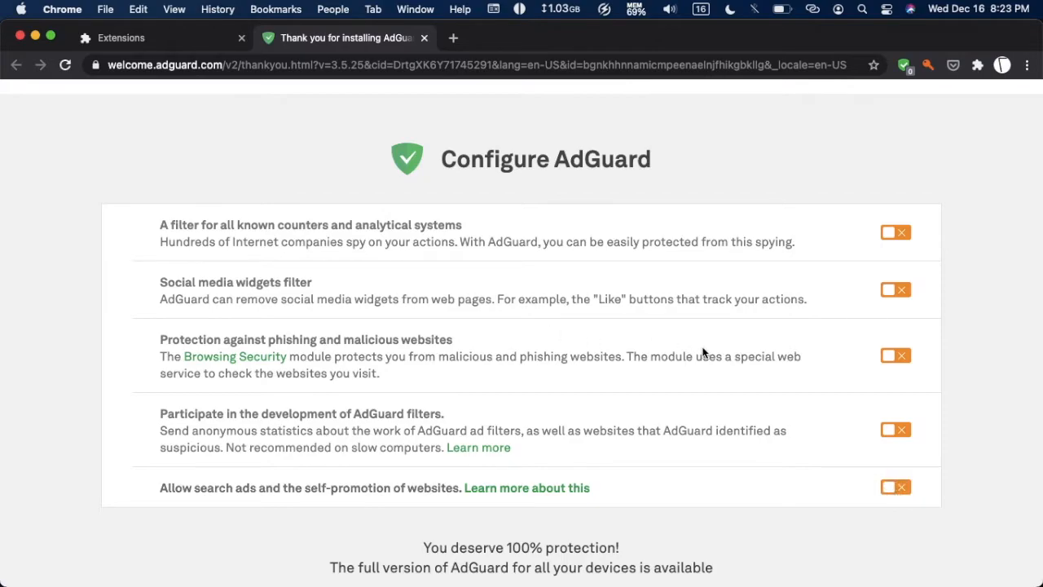
scroll("down", 3)
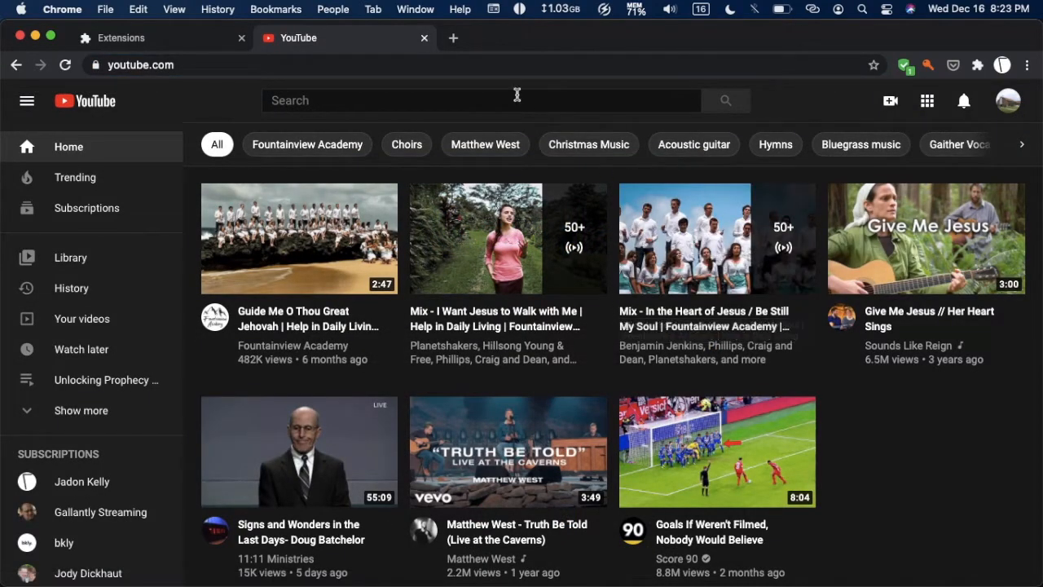
- Search YouTube for '5g explained mkbhd' and play the '5G: Explained!' video
type("5g exp")
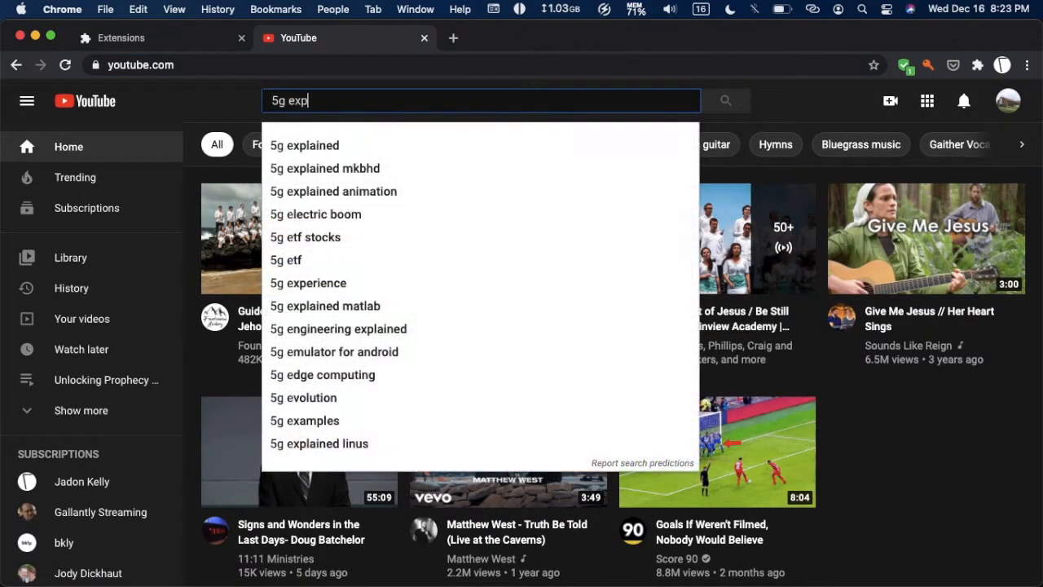
left_click(332, 168)
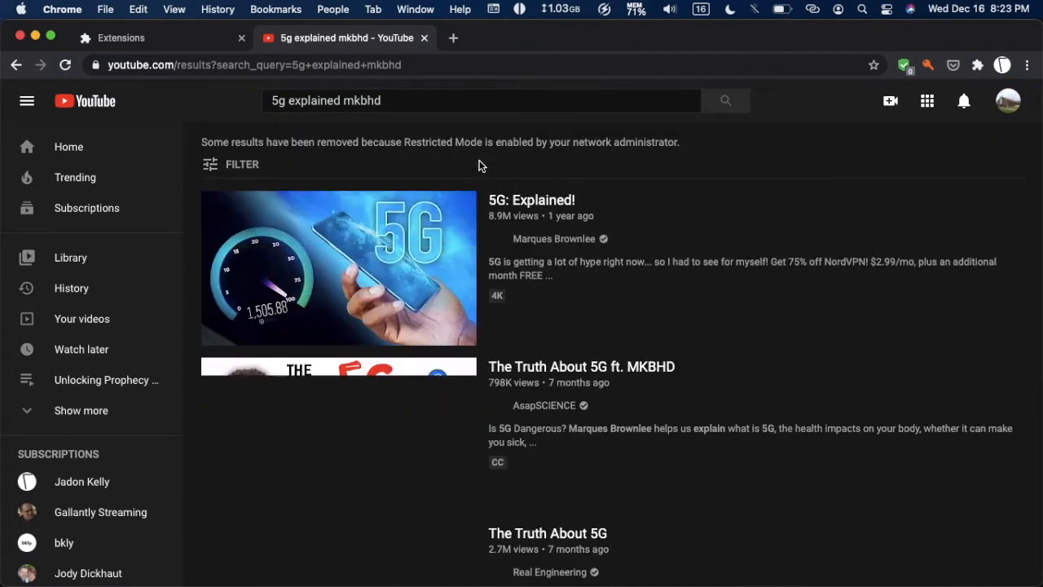
left_click(339, 268)
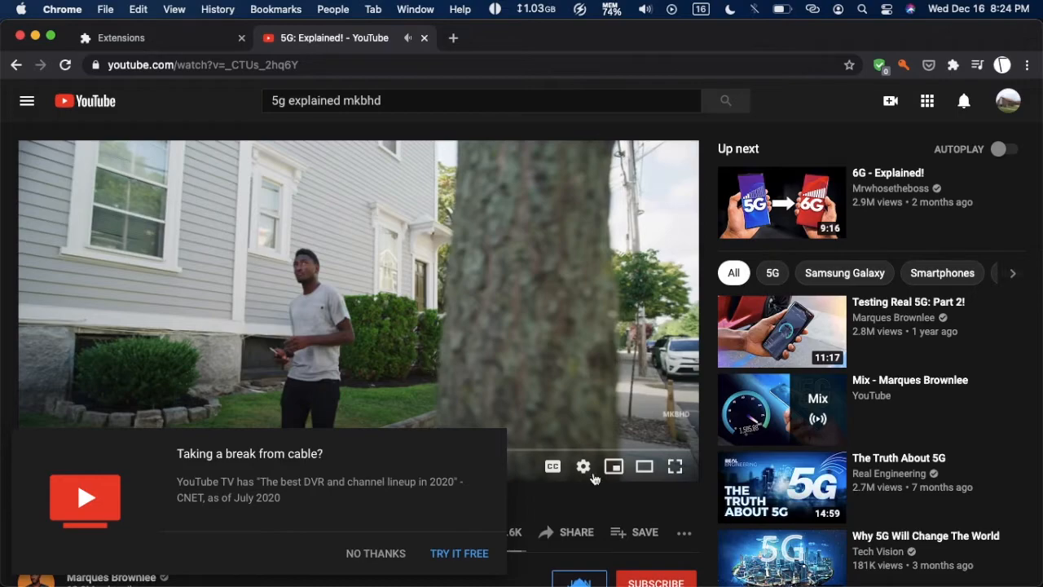
scroll("down", 3)
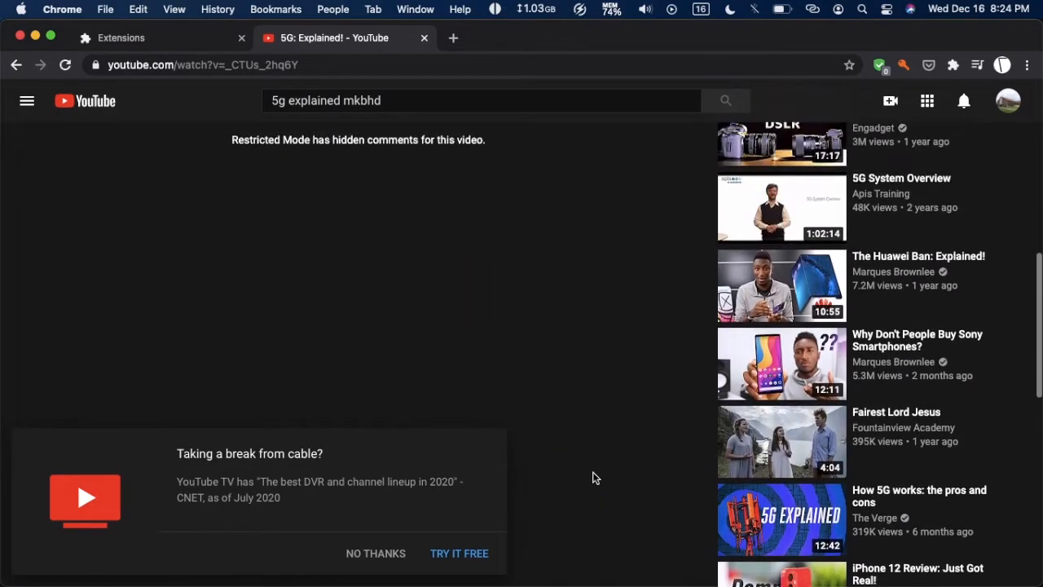
scroll("up", 3)
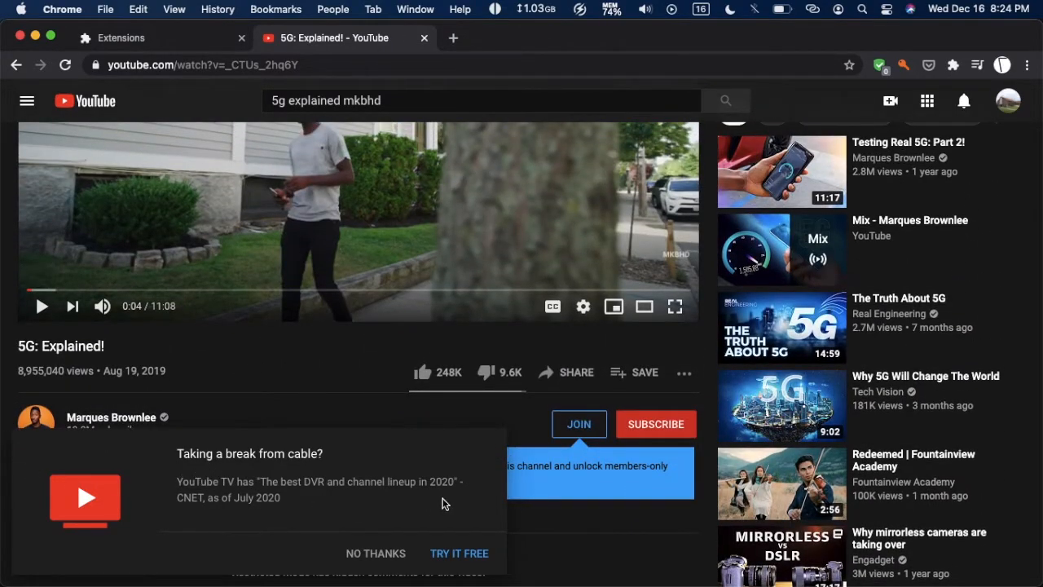